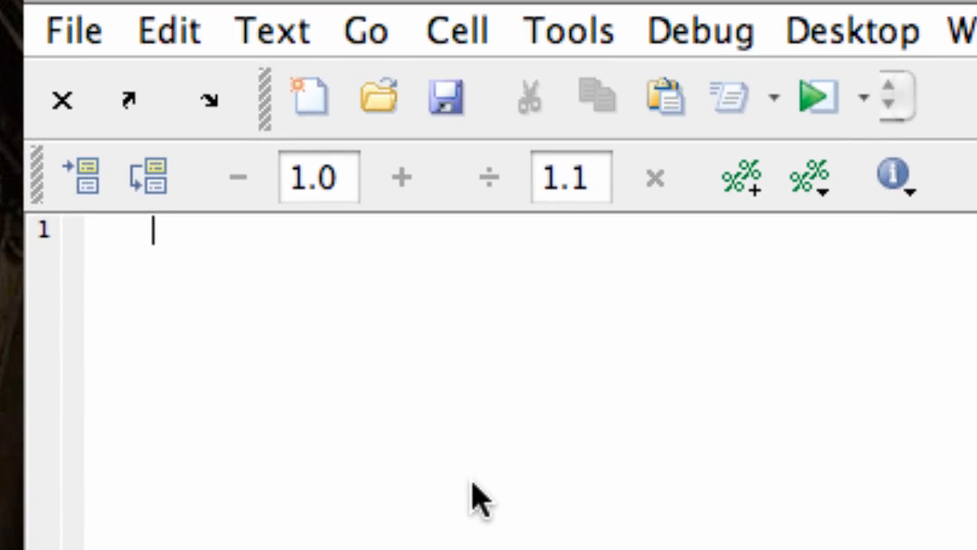
- Write N = 1; while log(N) <= 10, N = N+1; end, then disp(N);
text(N = 1;)
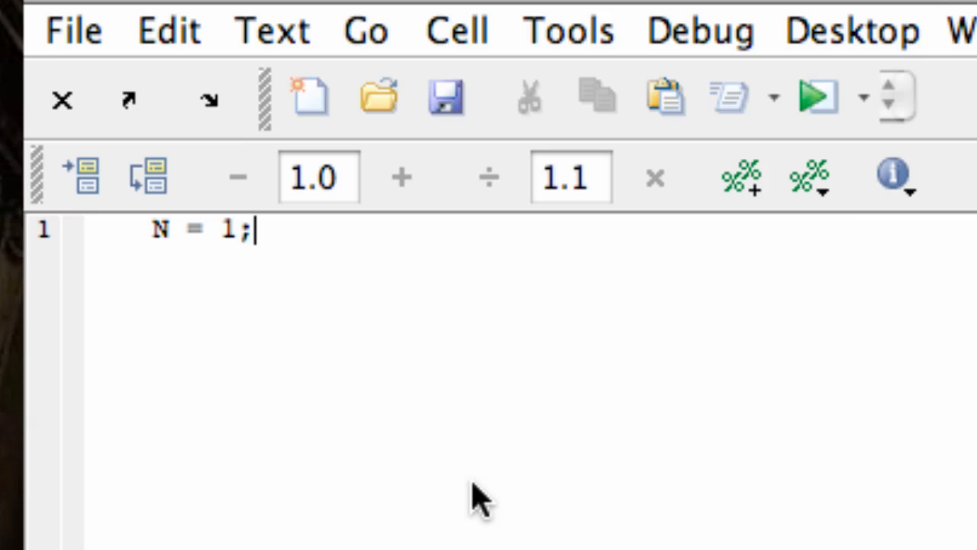
text(while log)
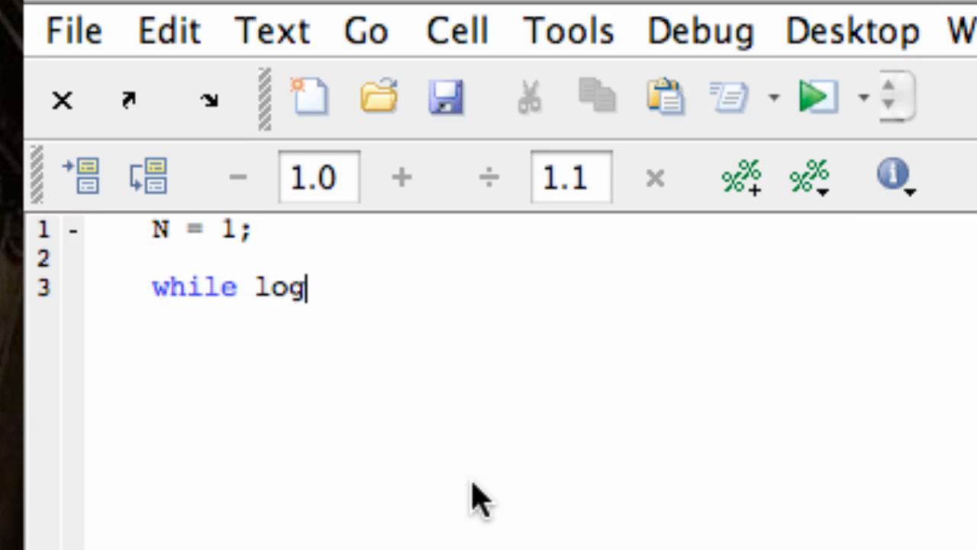
text((N))
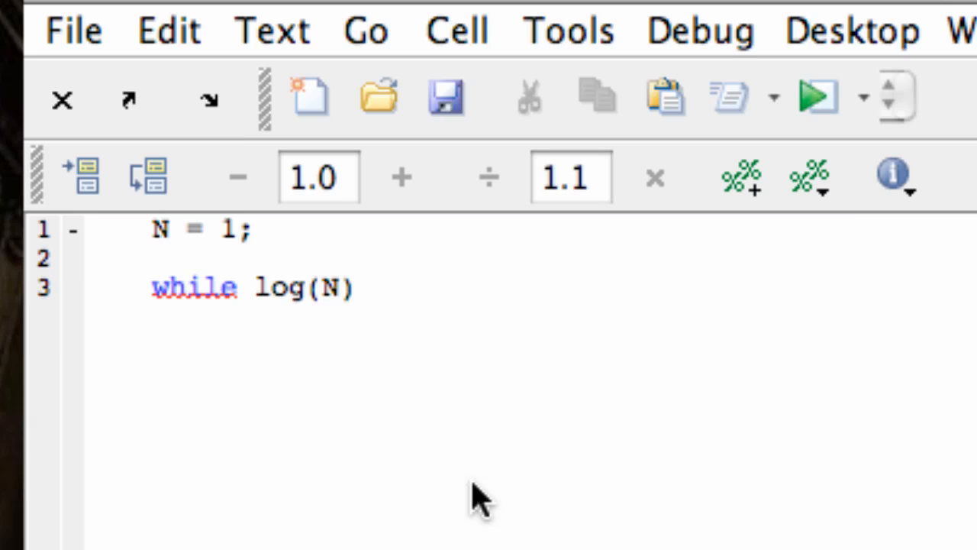
text(<= 10)
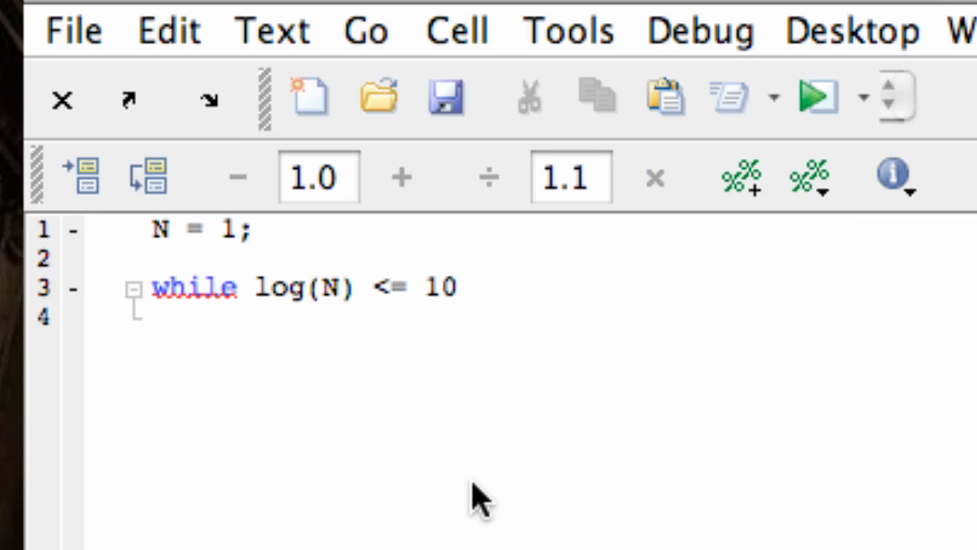
text(N = N=1;)
text(disp)
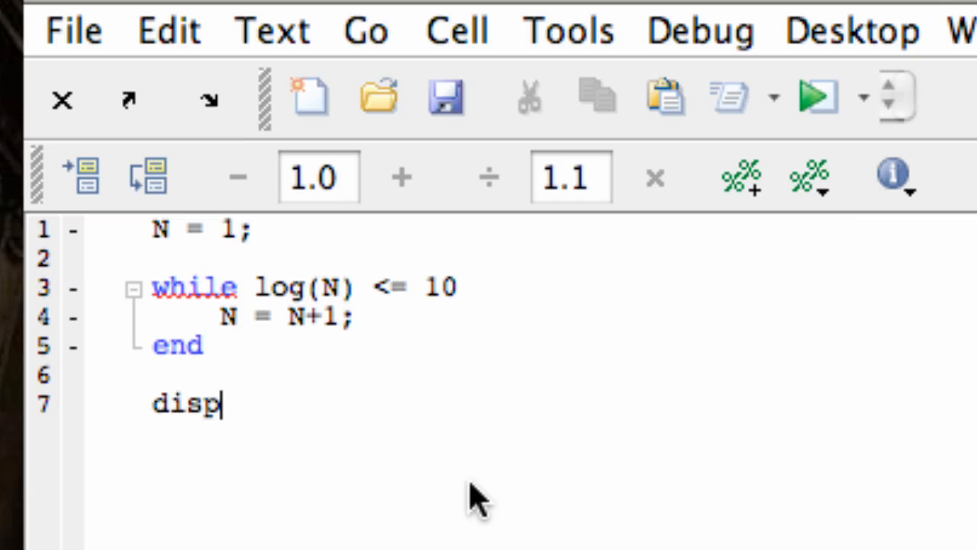
text((N);)
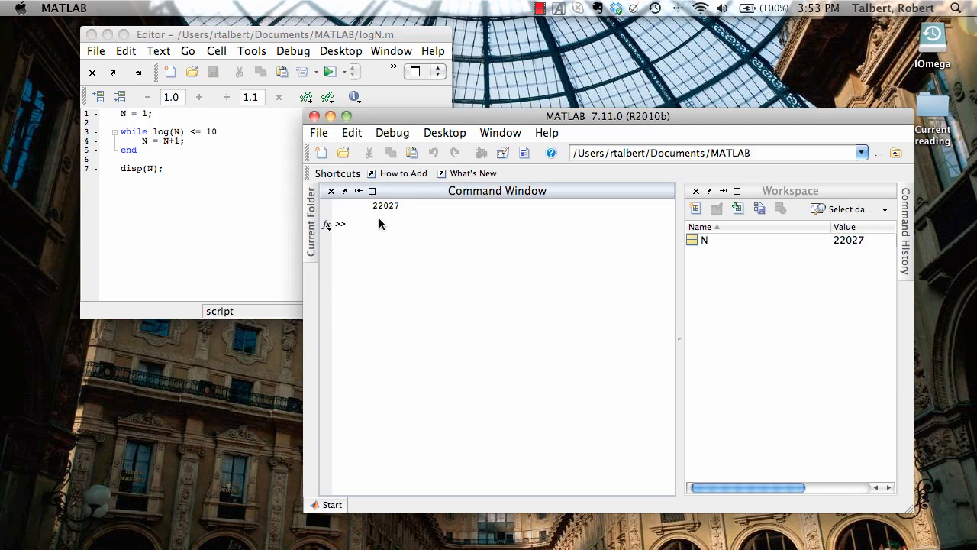
mouse_move(383, 231)
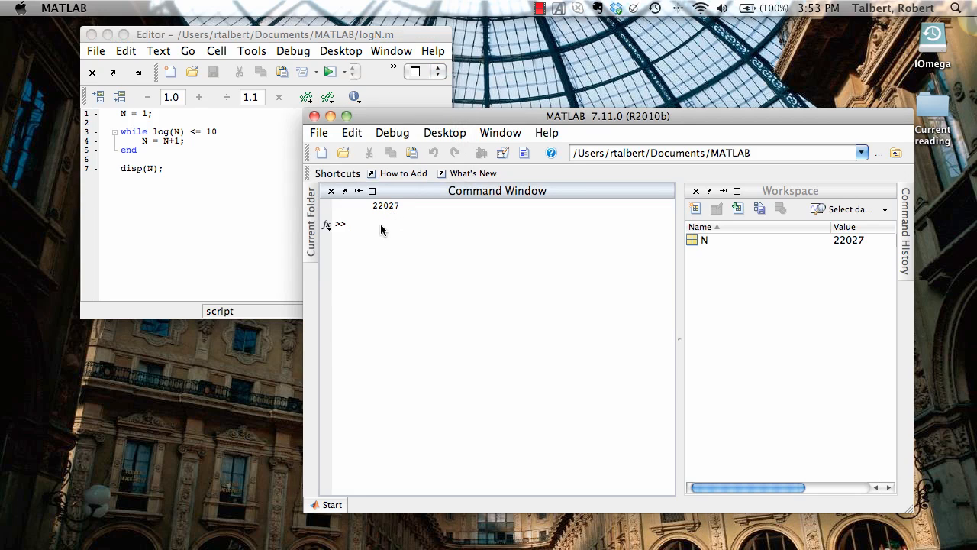
- Evaluate log(22027) in the Command Window to confirm it gives 10.0000
text(log(22027)
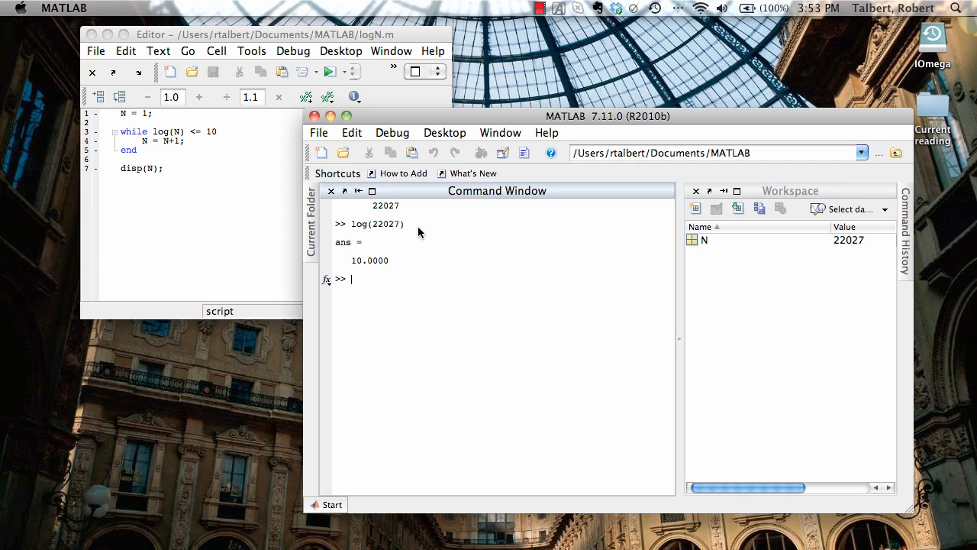
mouse_move(436, 266)
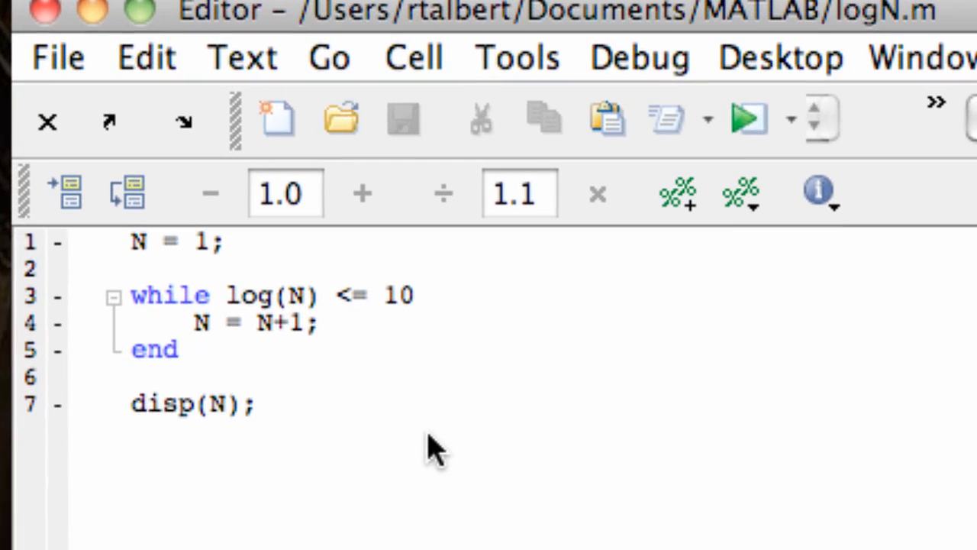
mouse_move(267, 252)
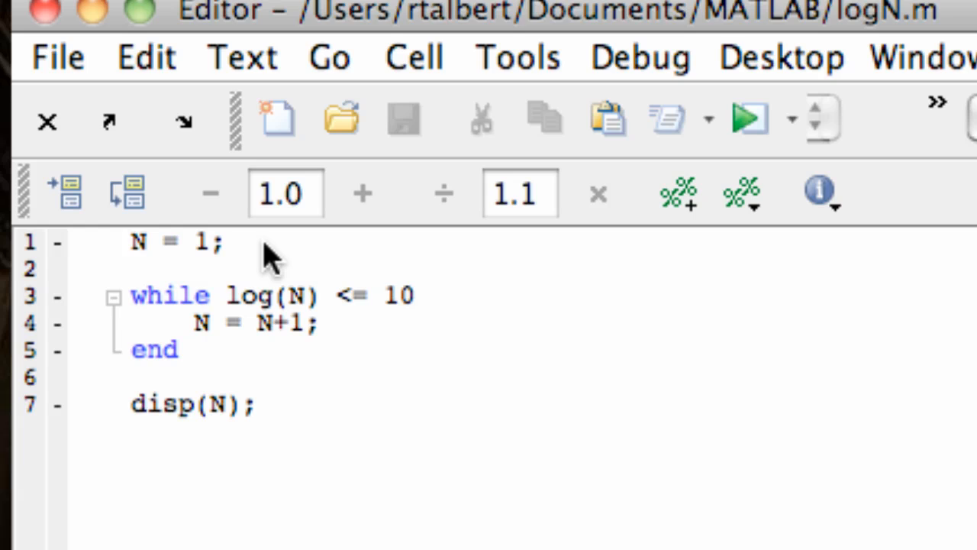
mouse_move(191, 323)
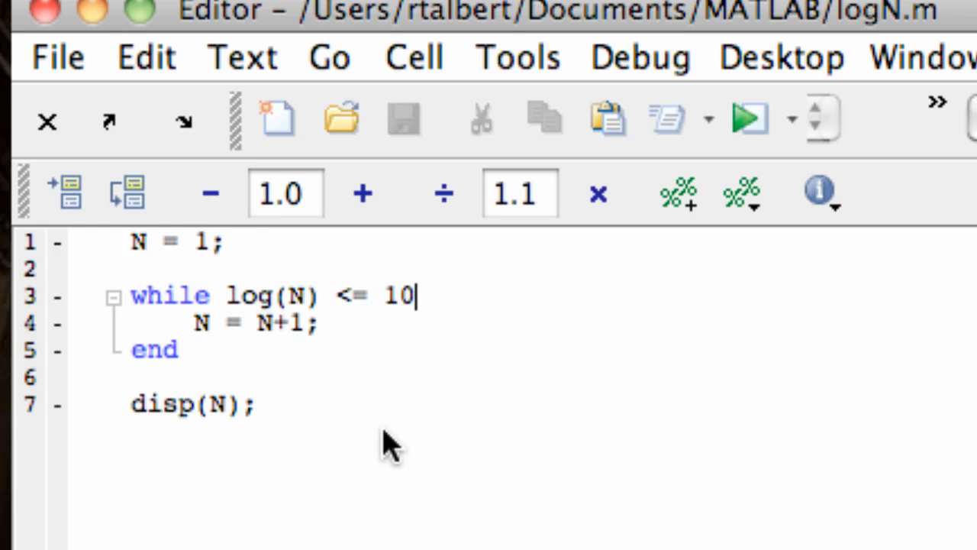
mouse_move(369, 348)
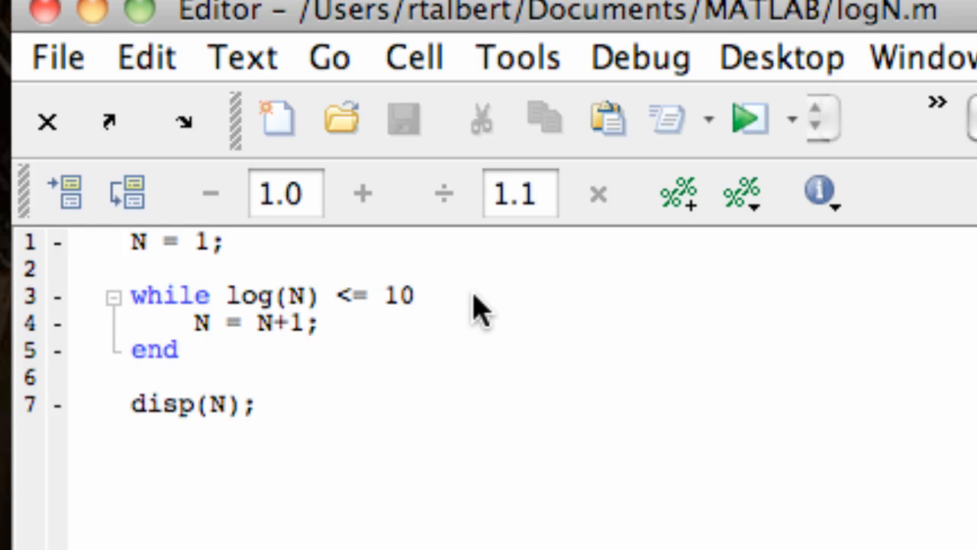
mouse_move(458, 316)
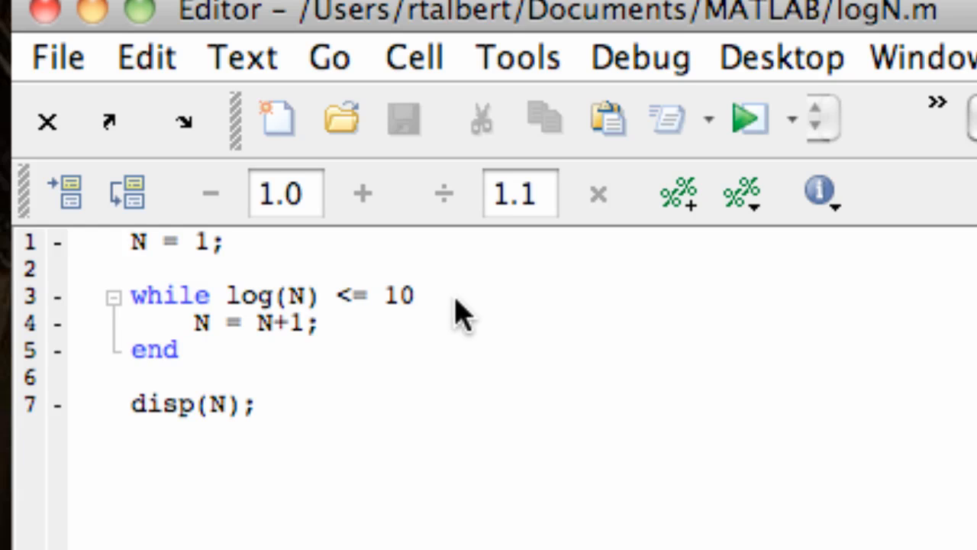
mouse_move(313, 333)
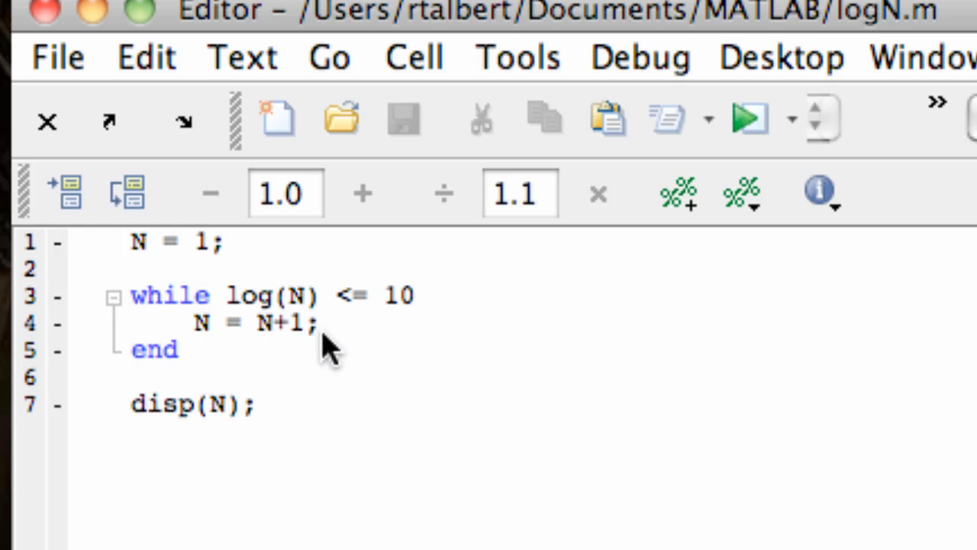
mouse_move(333, 339)
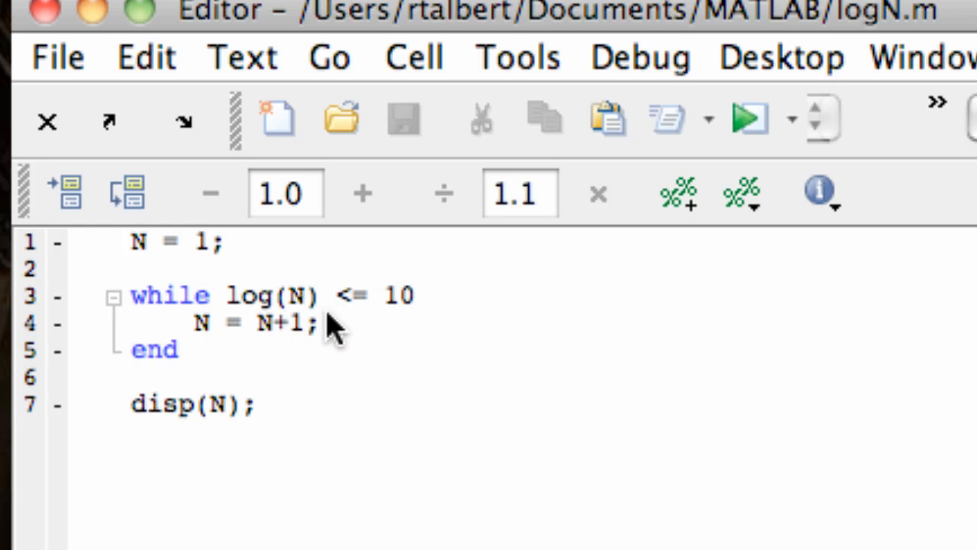
mouse_move(368, 330)
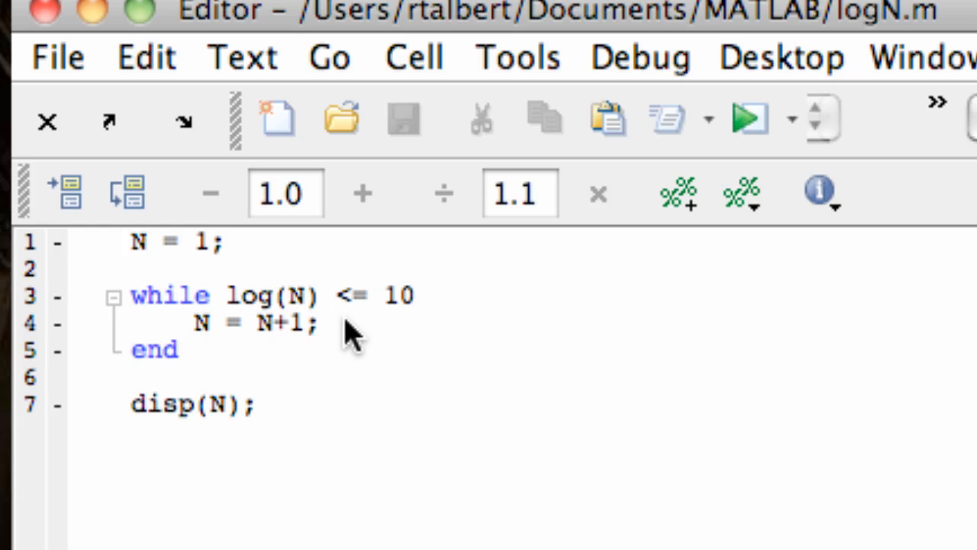
mouse_move(348, 384)
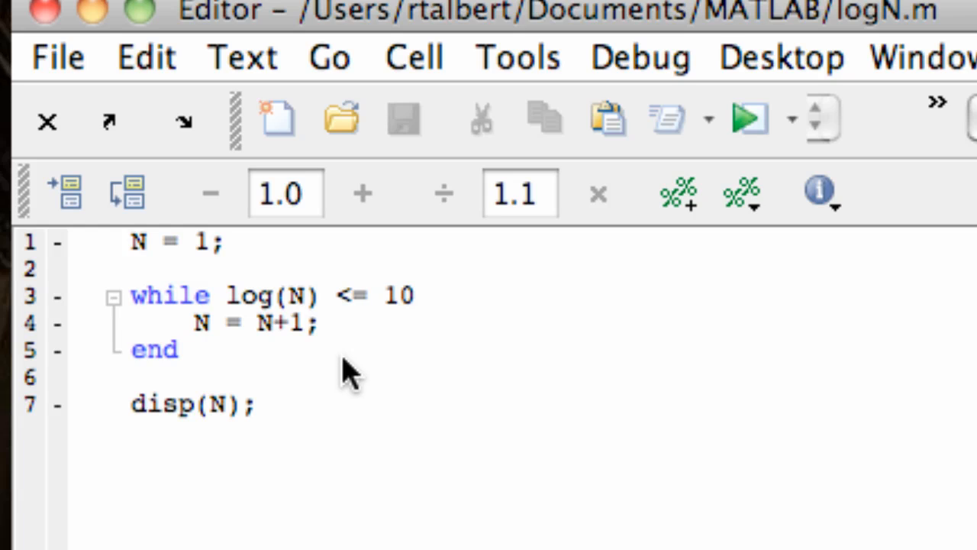
mouse_move(284, 409)
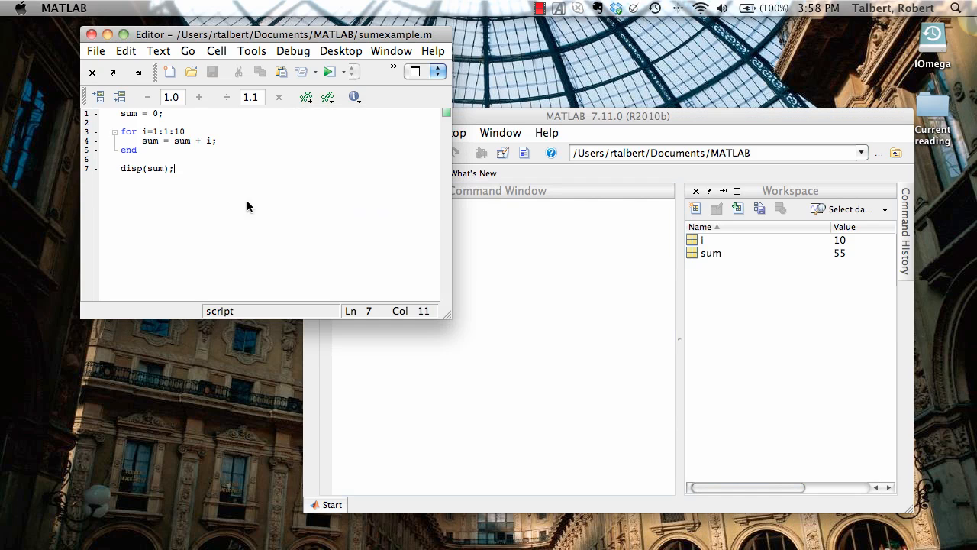
mouse_move(206, 169)
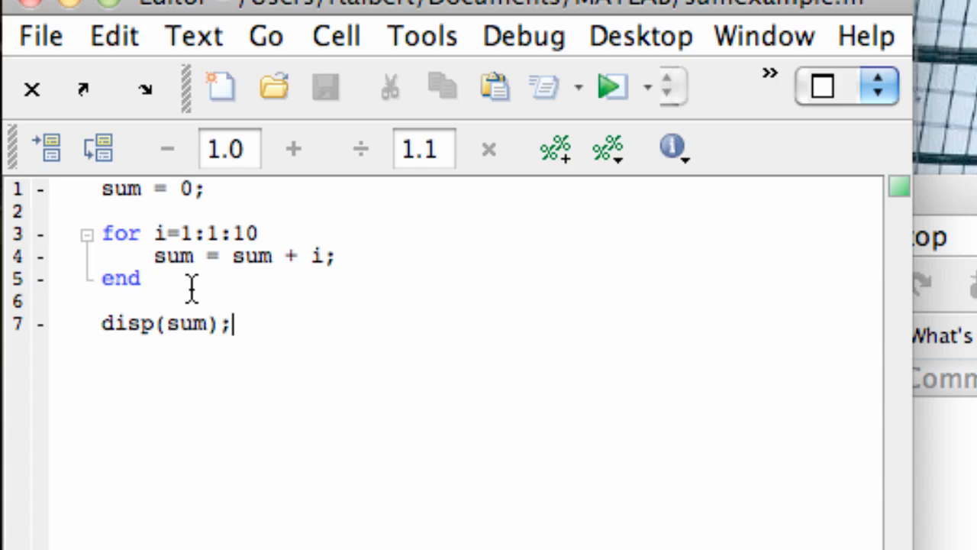
mouse_move(244, 285)
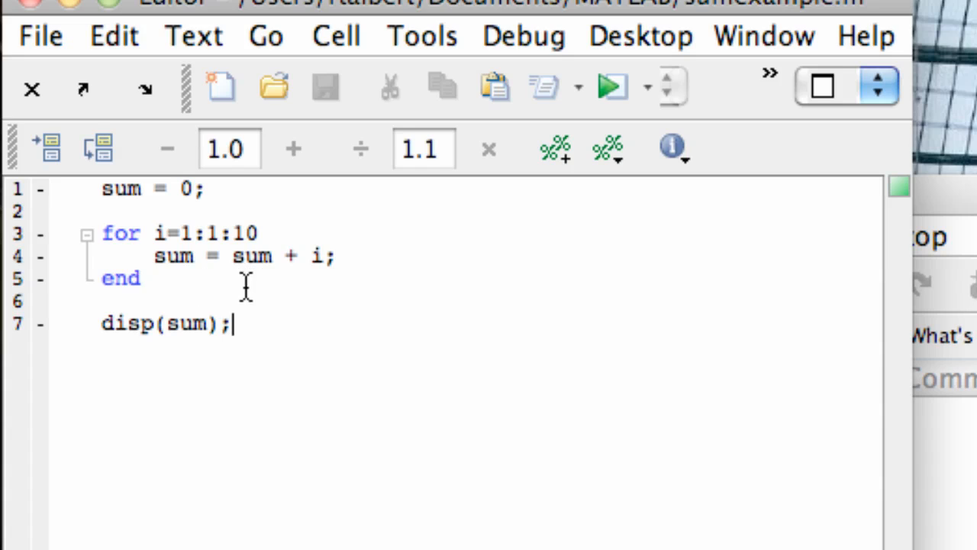
- Remove the for loop and start i = 1; with a while i < 11 header
drag(101, 232, 140, 278)
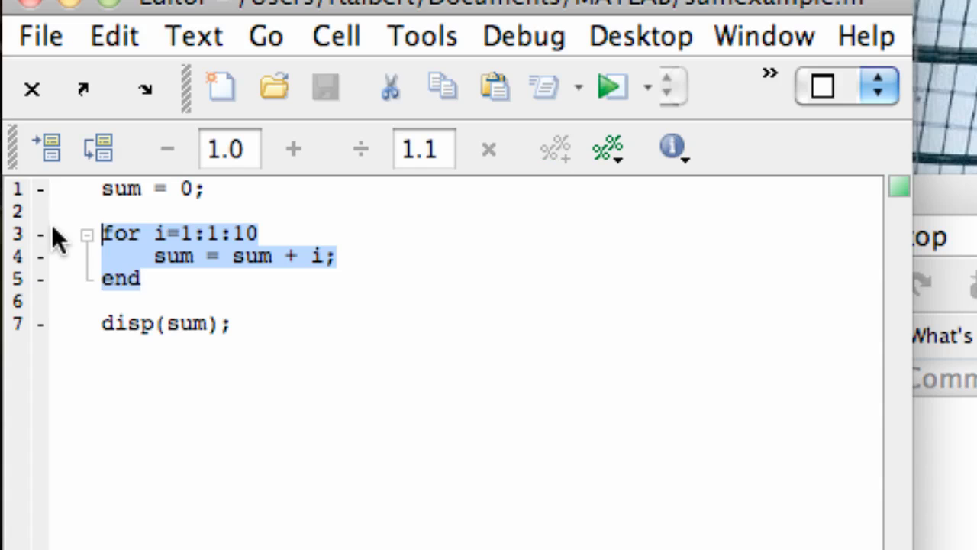
key(Delete)
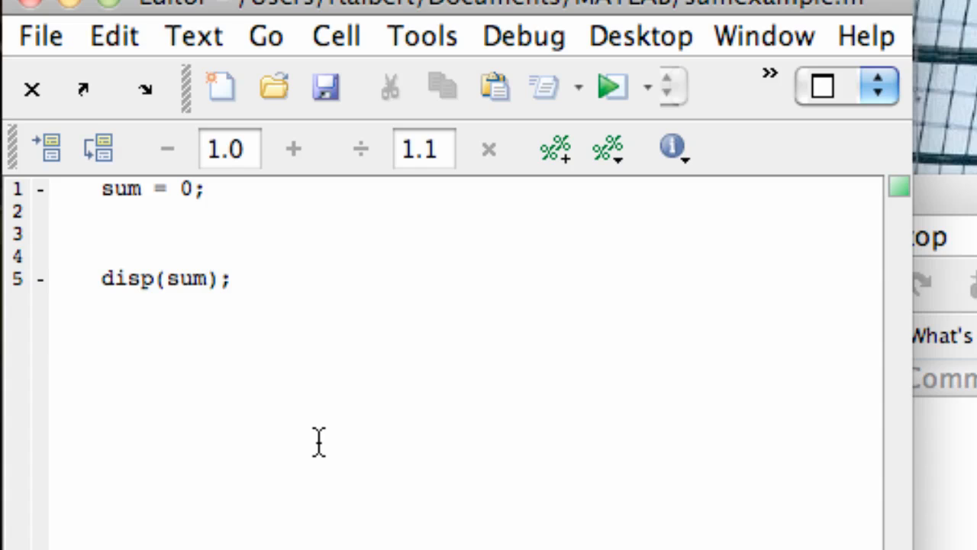
text(i = 1;)
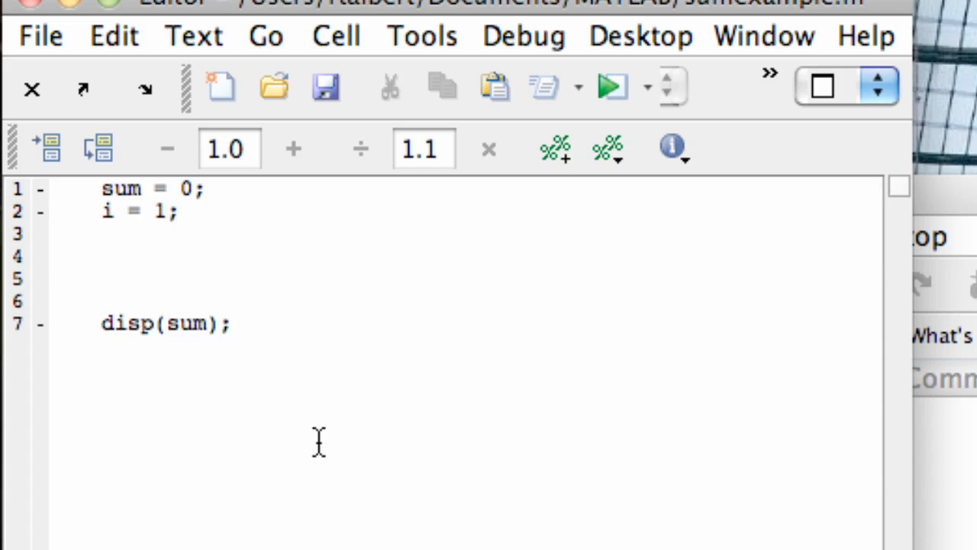
text(while)
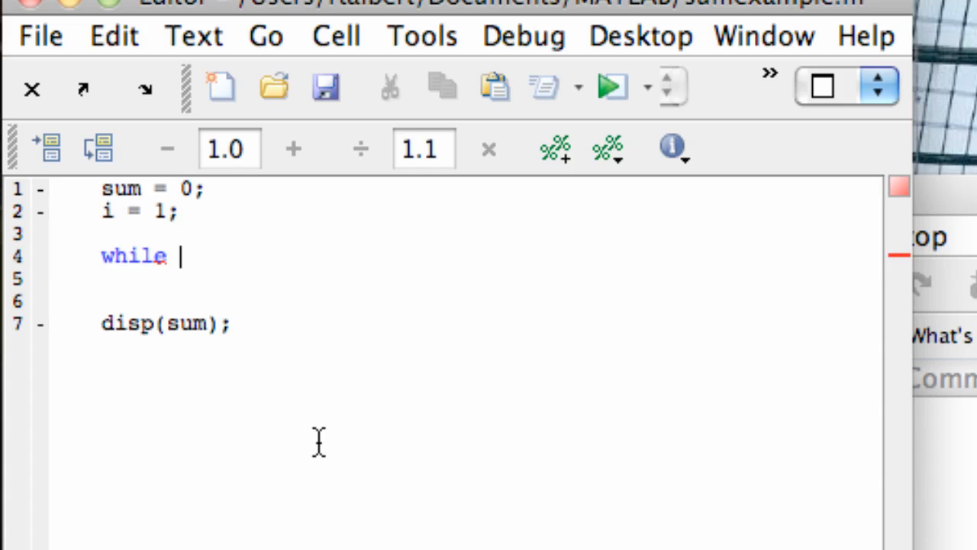
text(i < 1)
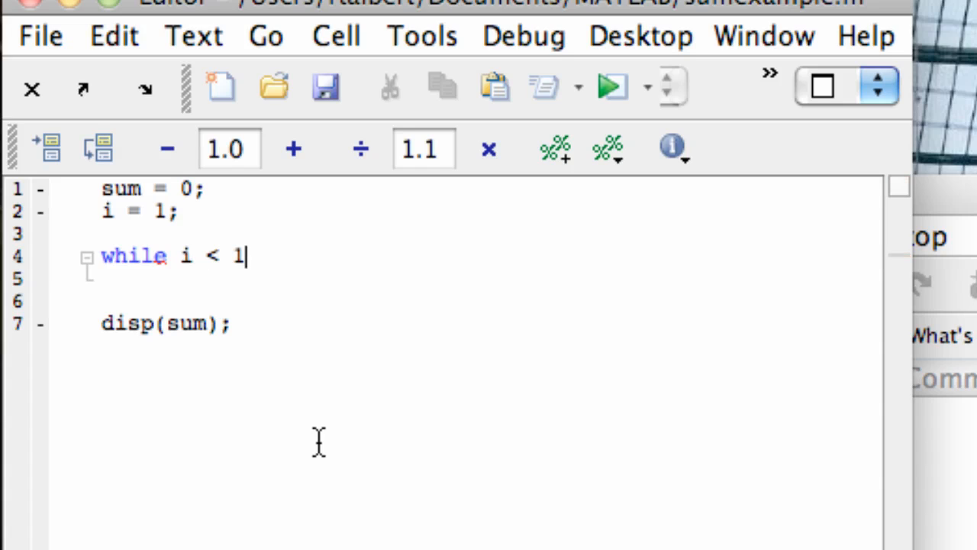
text(1)
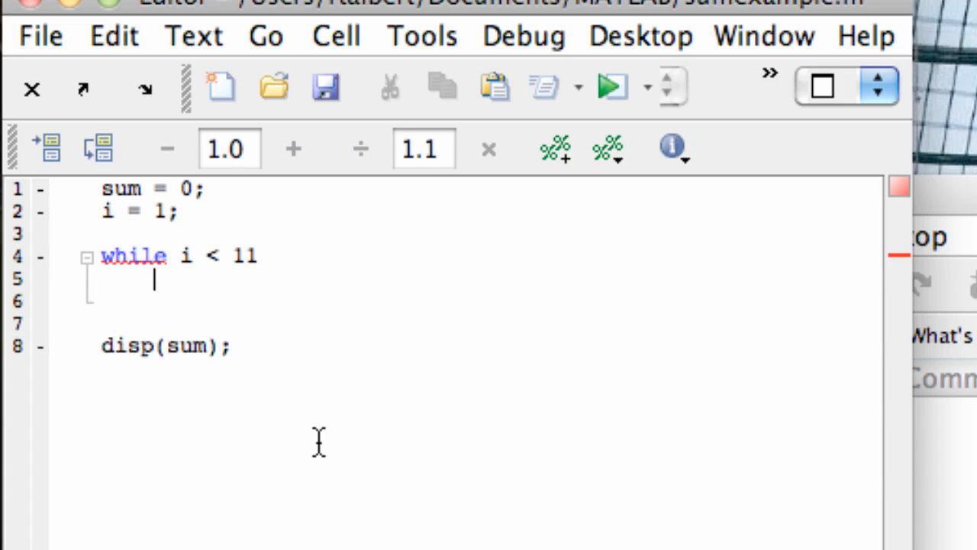
- Fill the loop body with sum = sum + i; and i = i+1; then close it with end
text(sum = sum +)
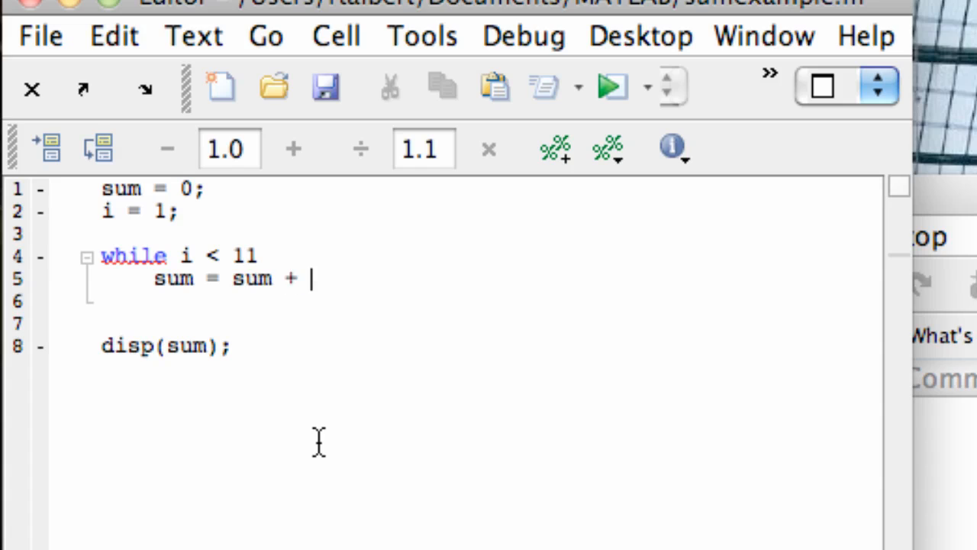
text(i;)
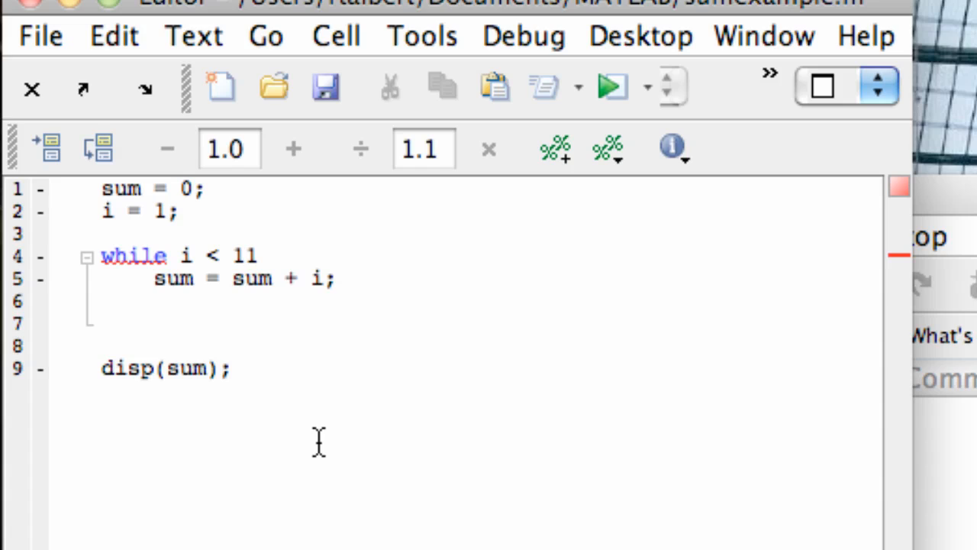
text(i =)
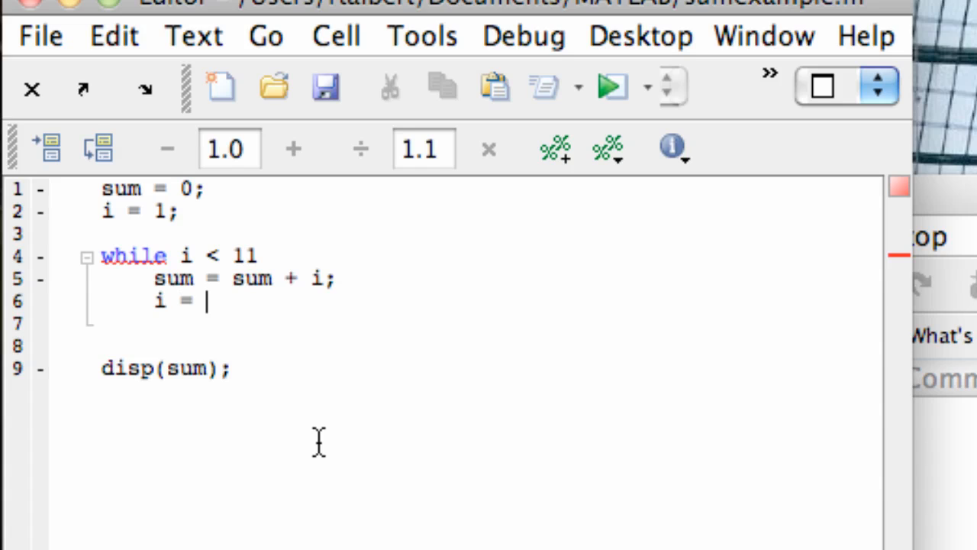
text(i+1)
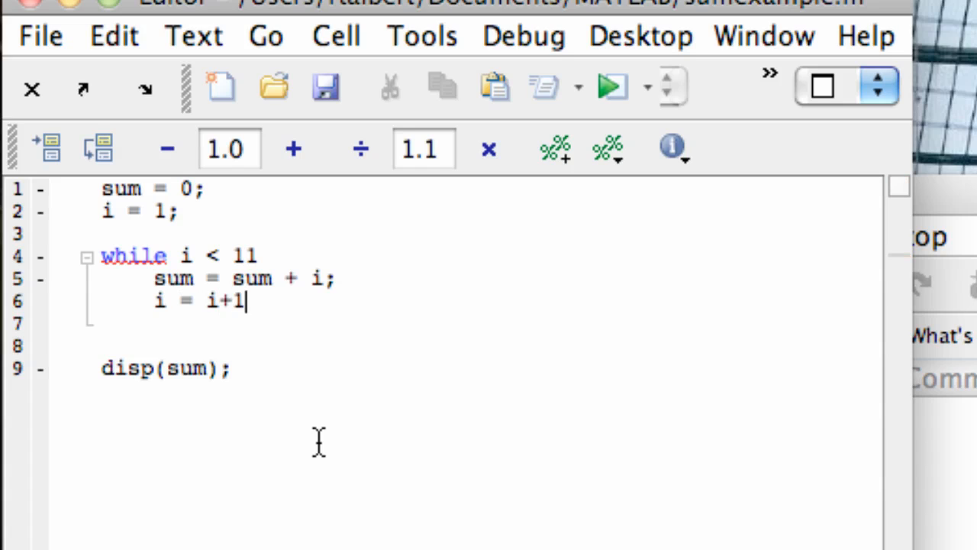
text(;)
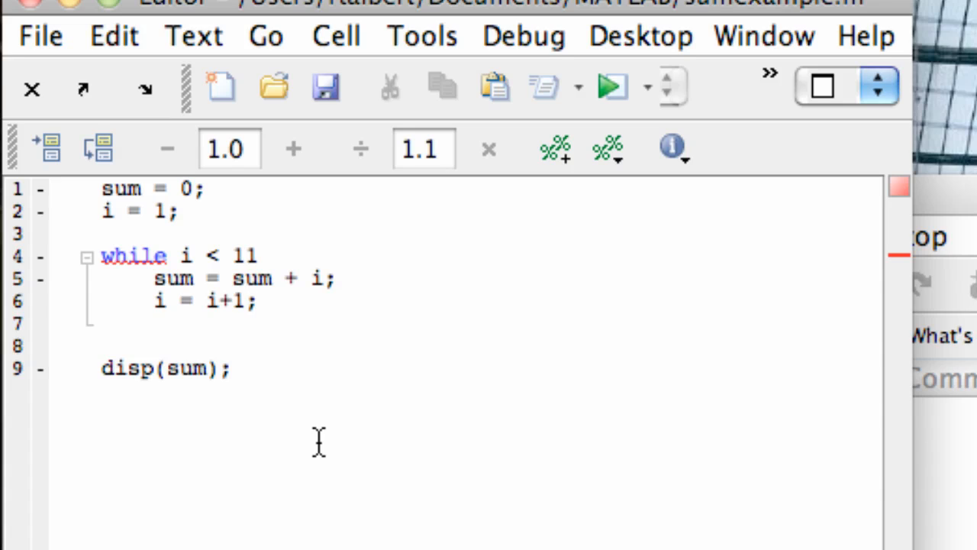
text(end)
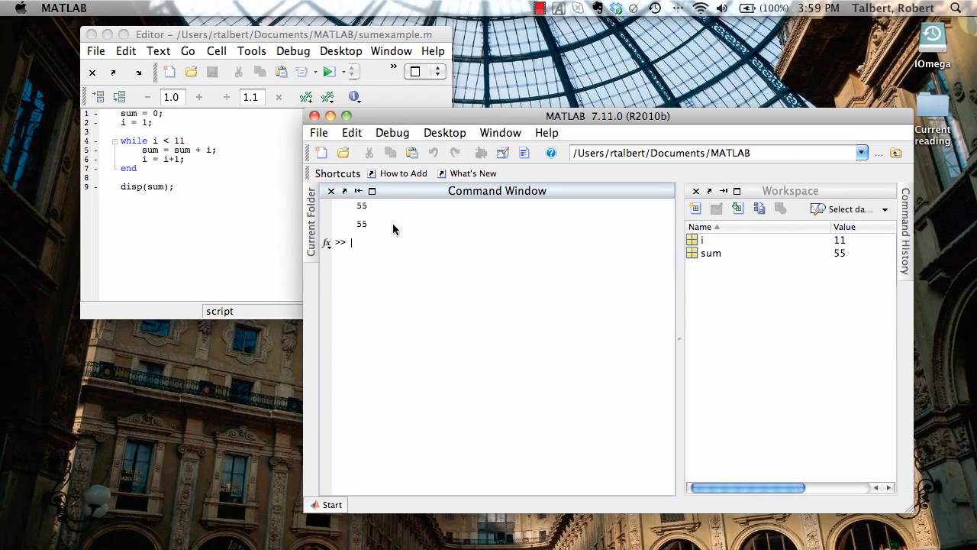
mouse_move(384, 251)
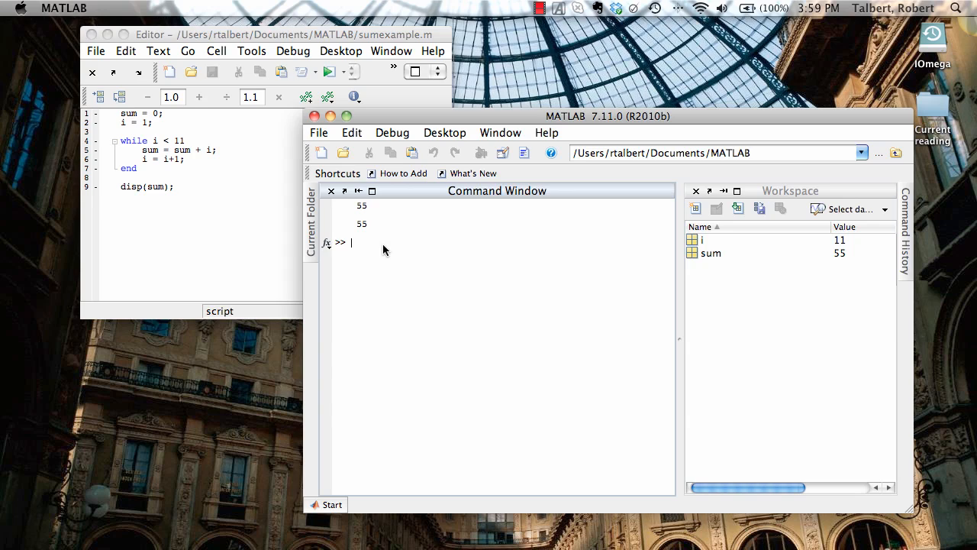